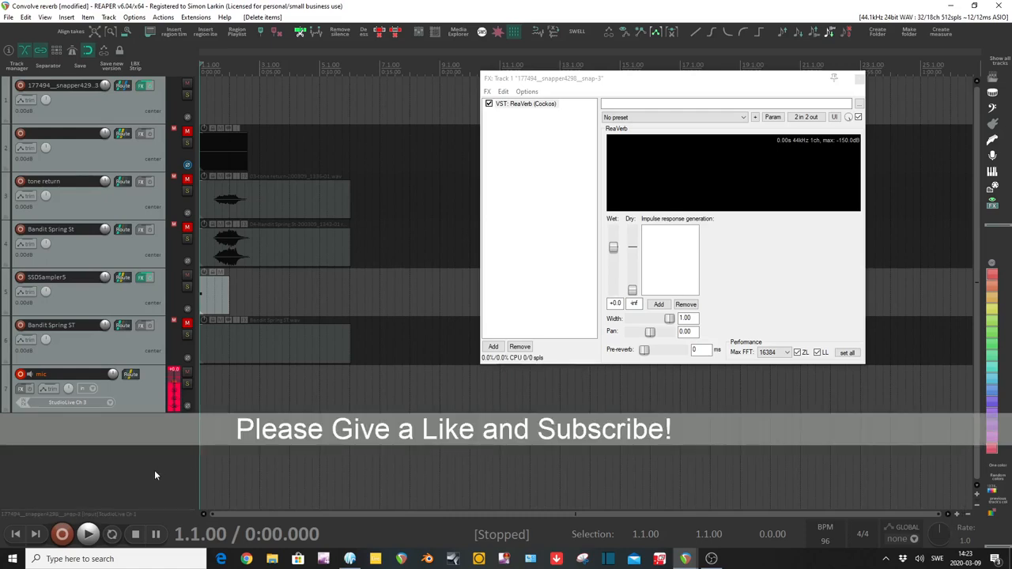
pyautogui.moveTo(166, 504)
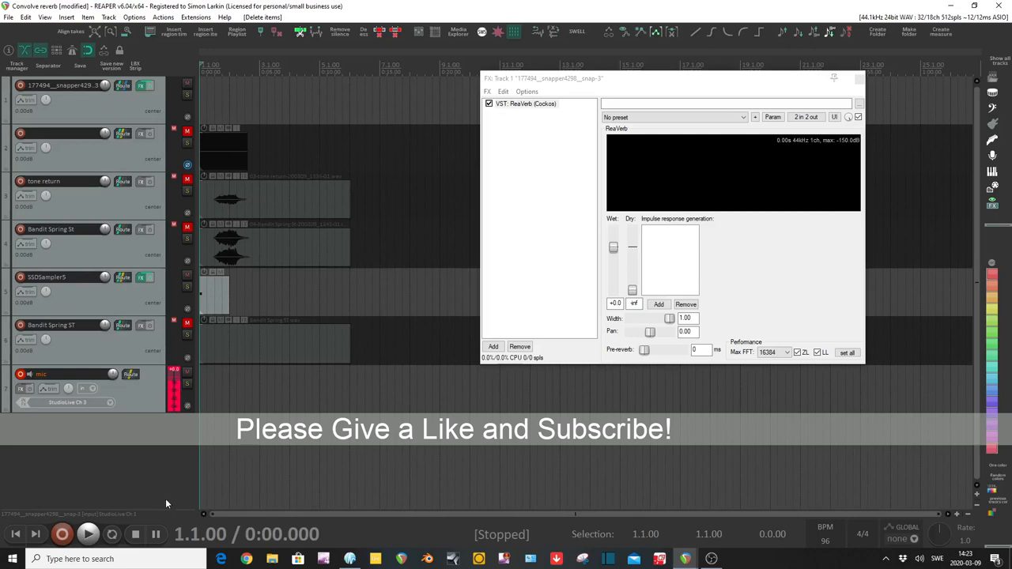
pyautogui.moveTo(42, 476)
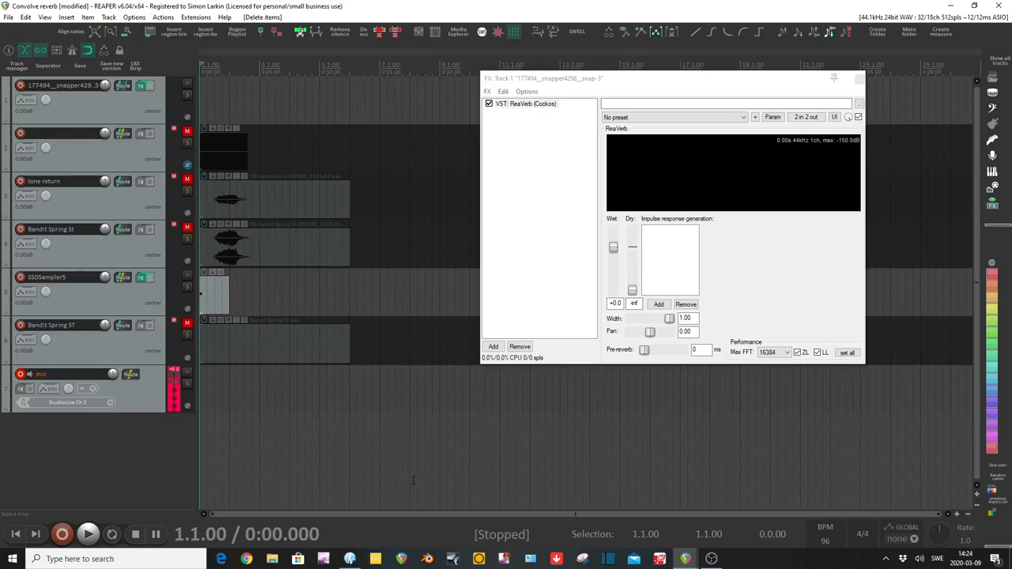
pyautogui.moveTo(348, 298)
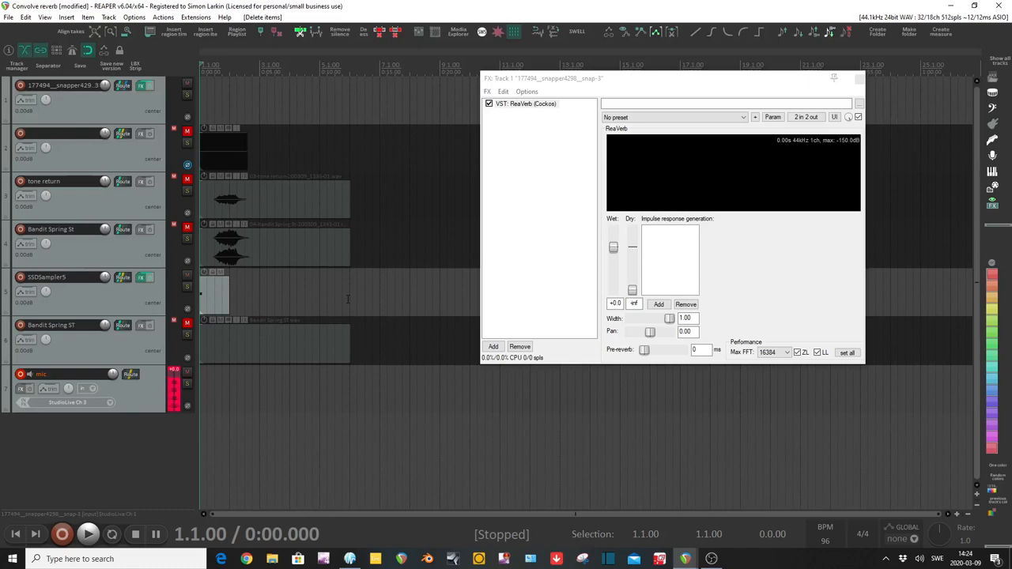
pyautogui.moveTo(239, 427)
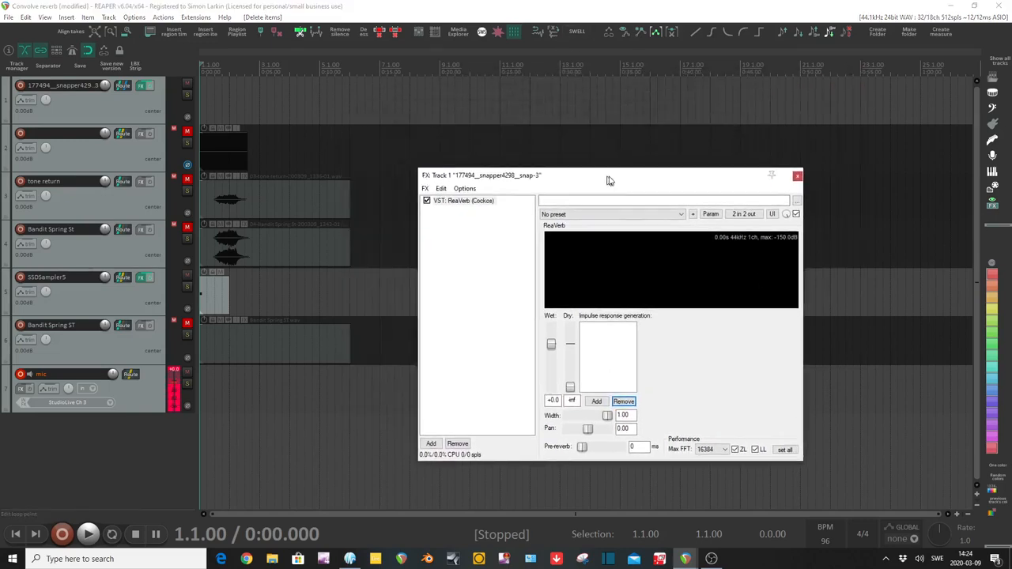
# Nudge the ReaVerb window upward, then briefly play and stop the project.
pyautogui.moveTo(483, 174); pyautogui.dragTo(502, 112)
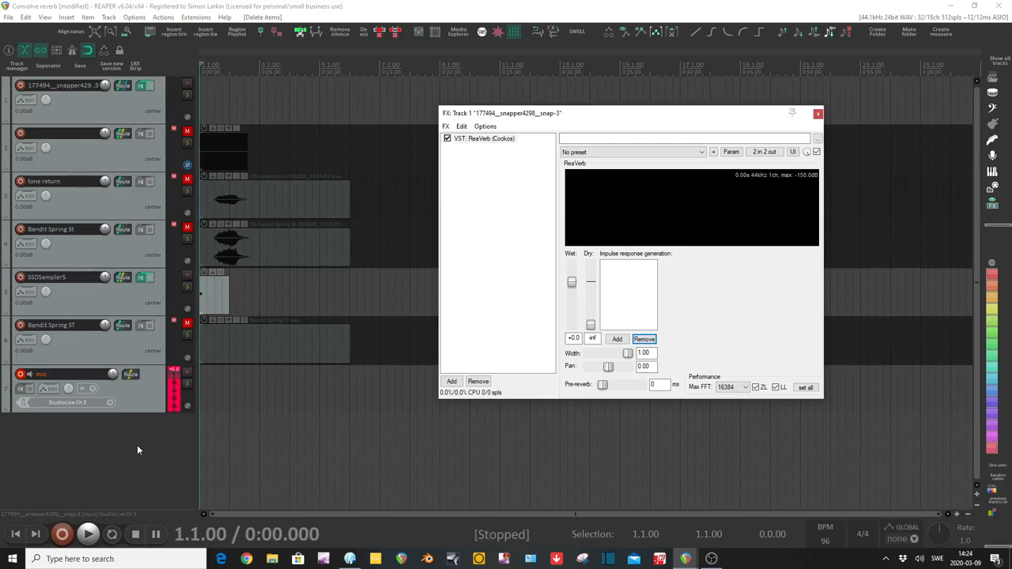
pyautogui.moveTo(138, 451)
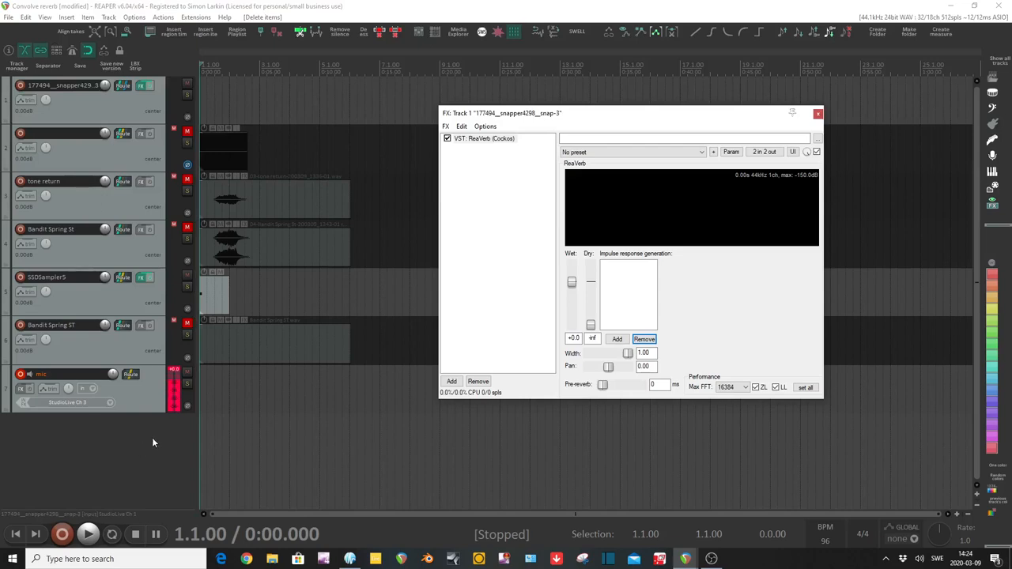
pyautogui.click(88, 533)
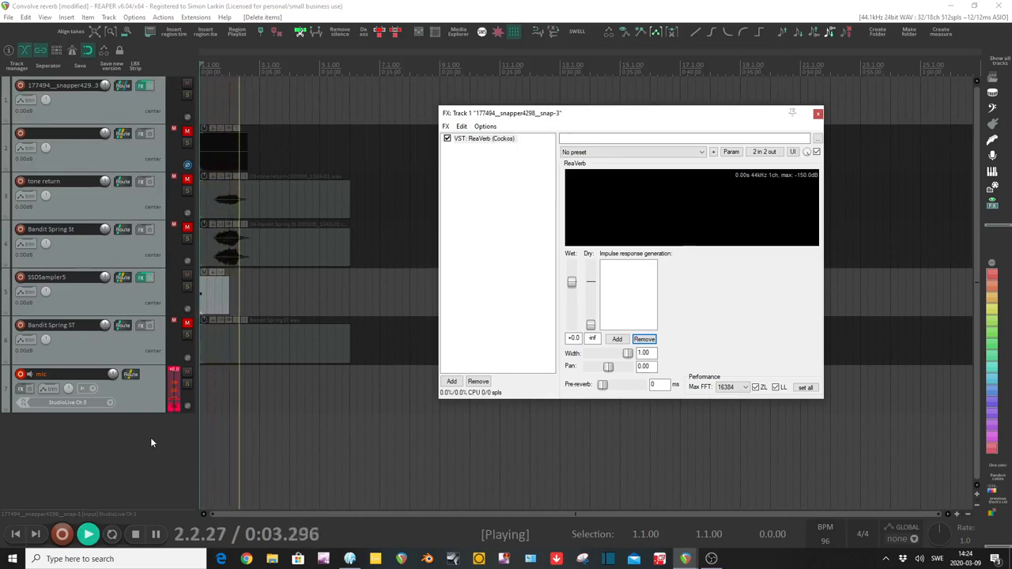
pyautogui.click(134, 533)
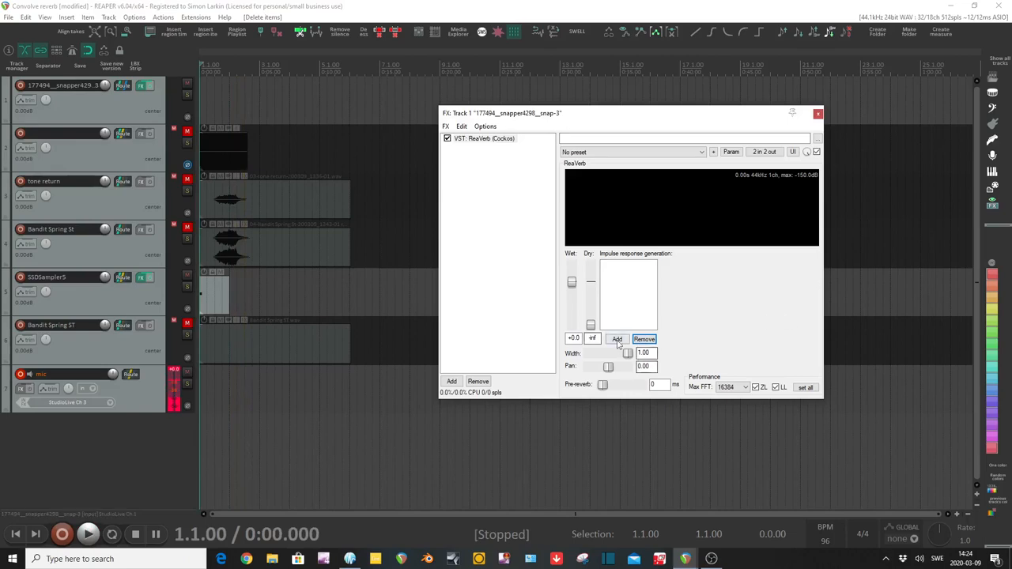
# Add a File module to ReaVerb and name a generated test tone 'Test tone' in Desktop's Audio folder.
pyautogui.click(617, 339)
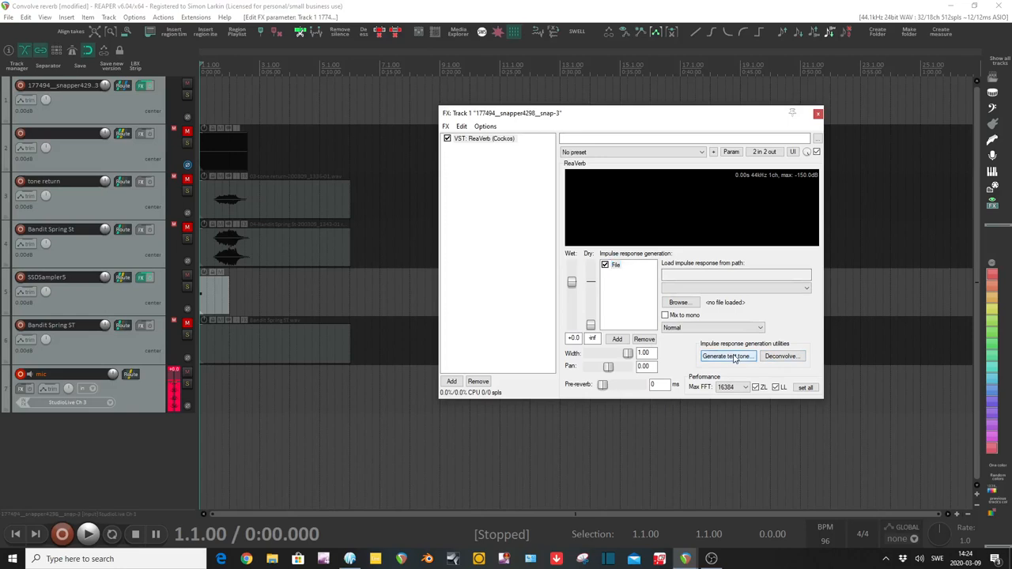
pyautogui.click(726, 355)
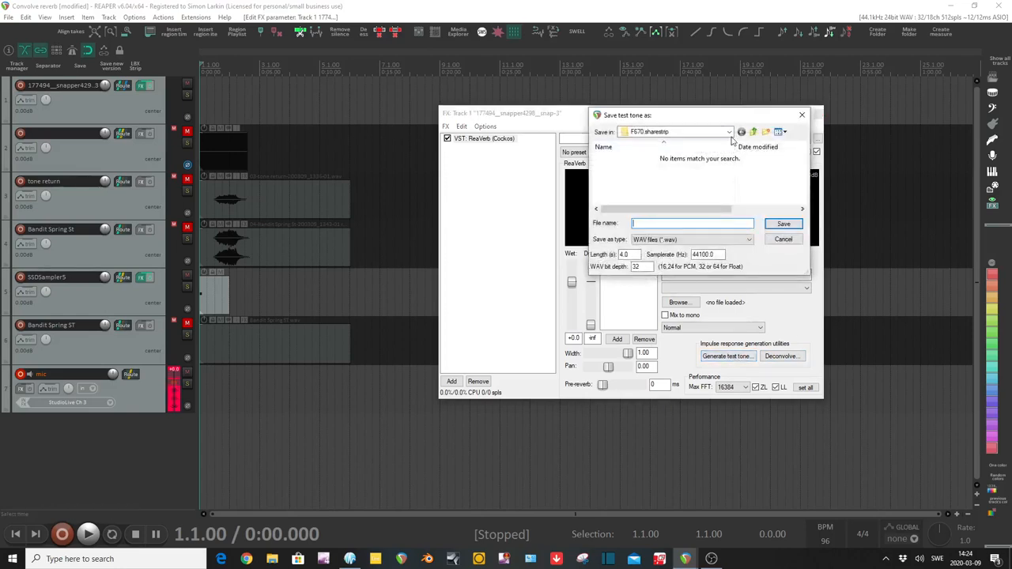
pyautogui.click(728, 131)
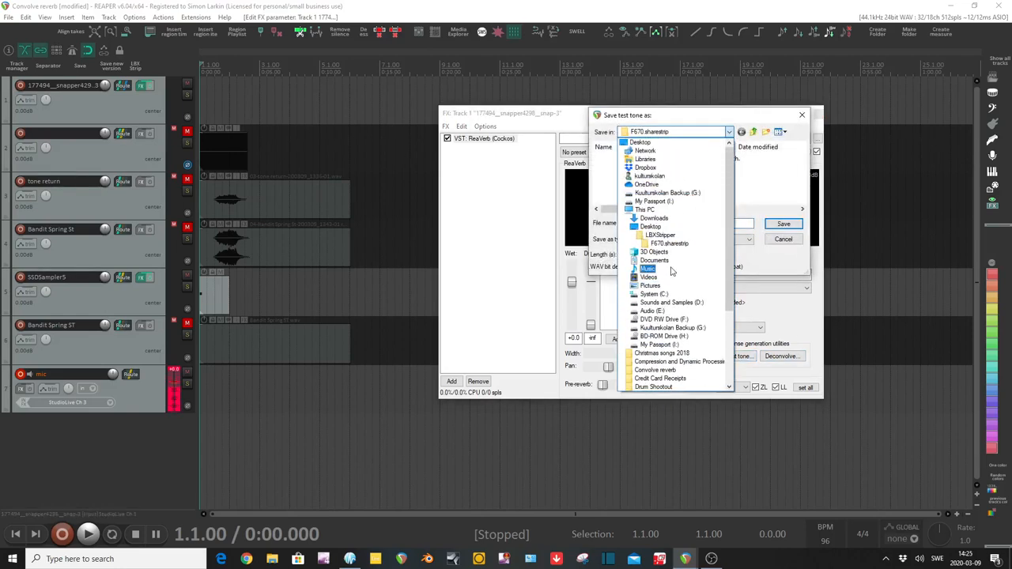
pyautogui.click(640, 142)
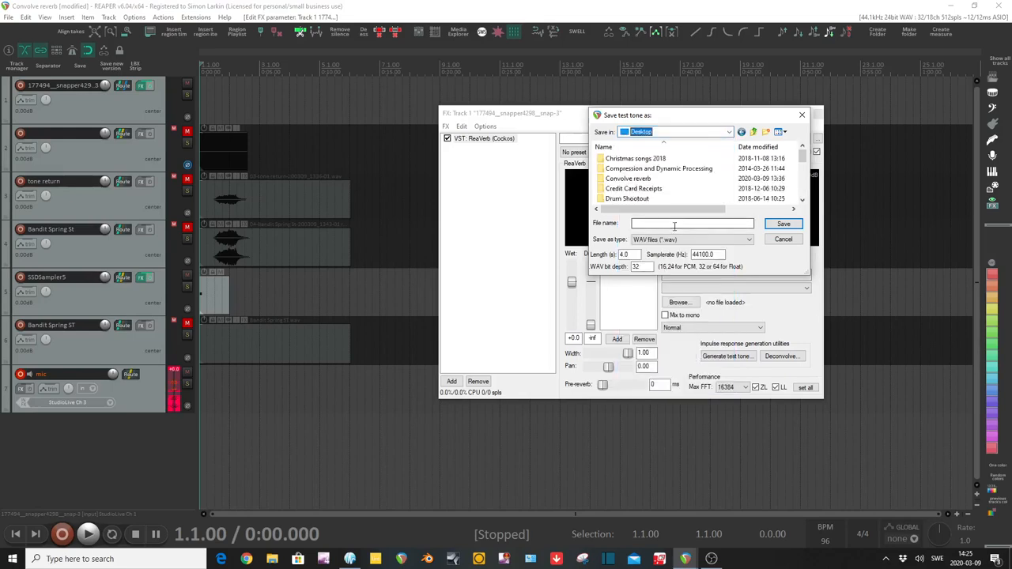
pyautogui.doubleClick(628, 178)
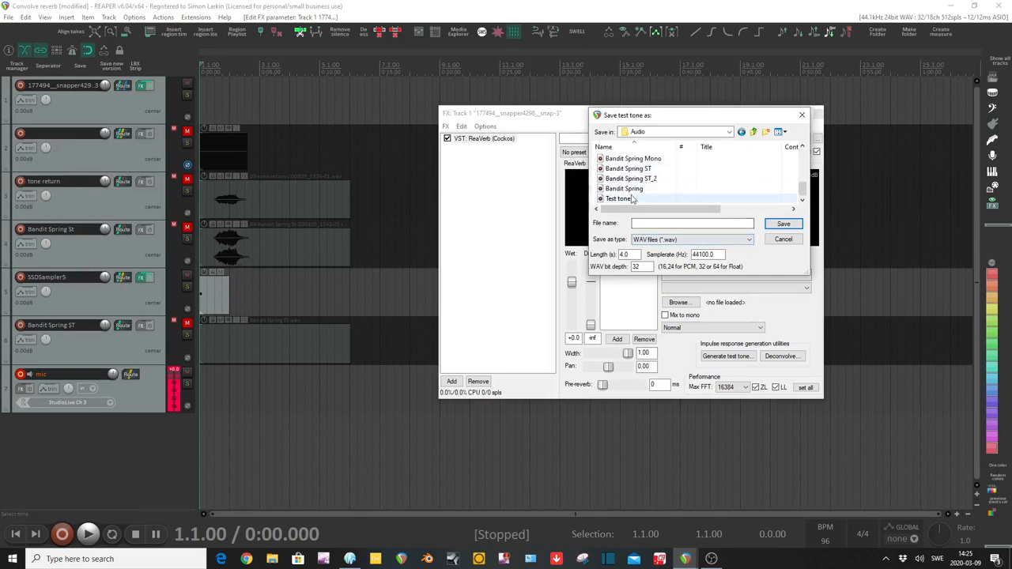
pyautogui.click(618, 198)
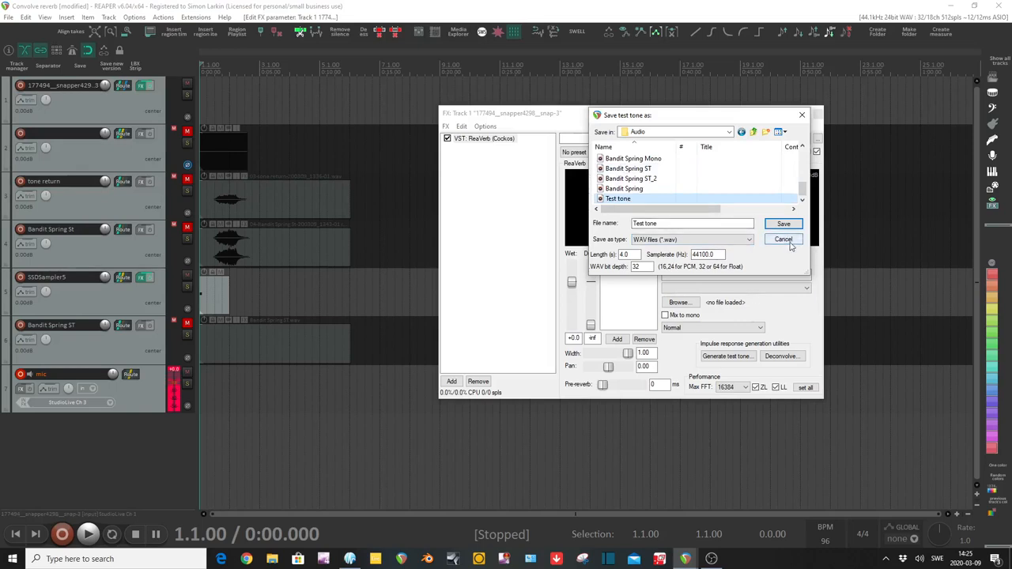
pyautogui.click(782, 238)
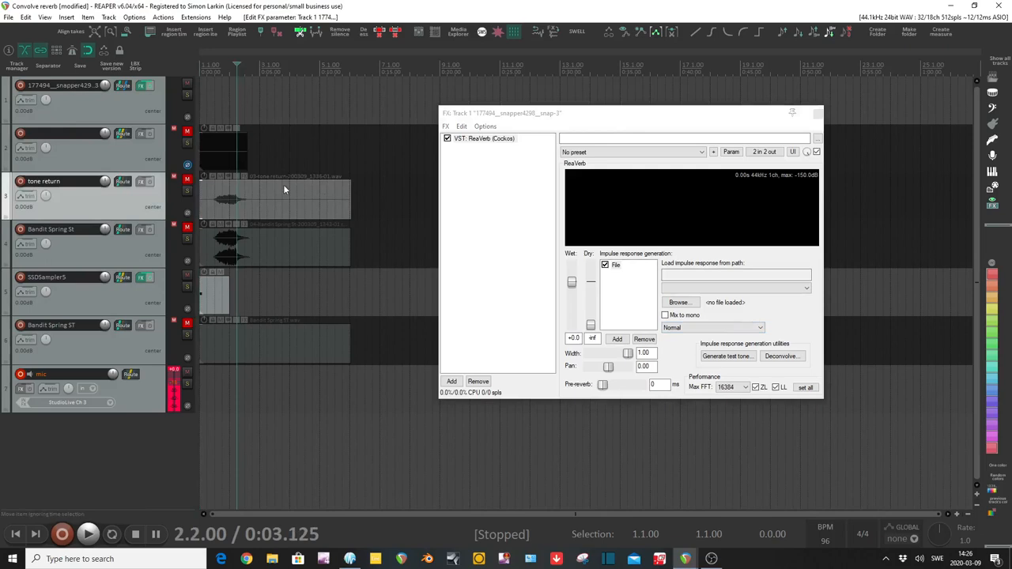
pyautogui.moveTo(212, 208)
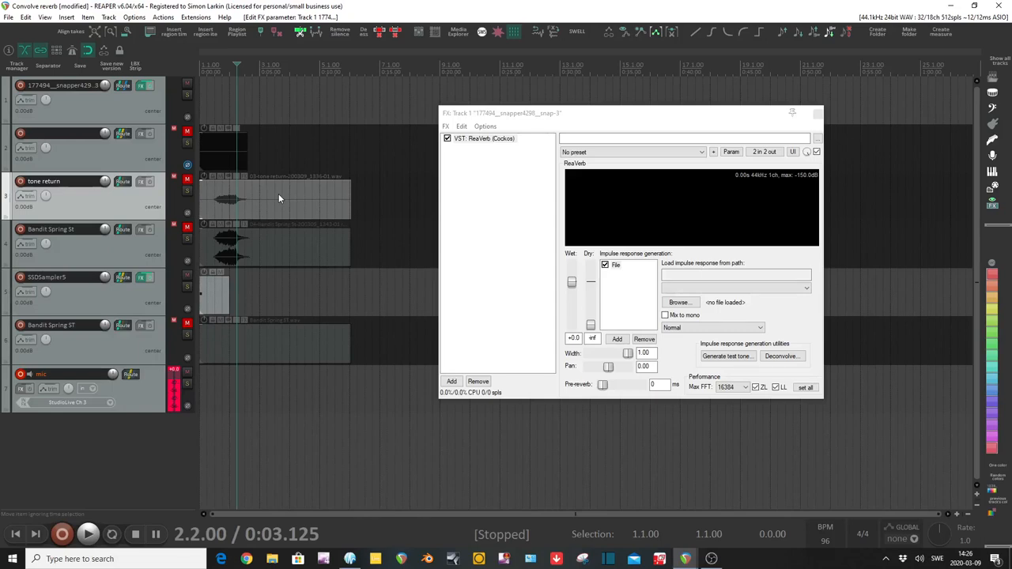
pyautogui.moveTo(304, 214)
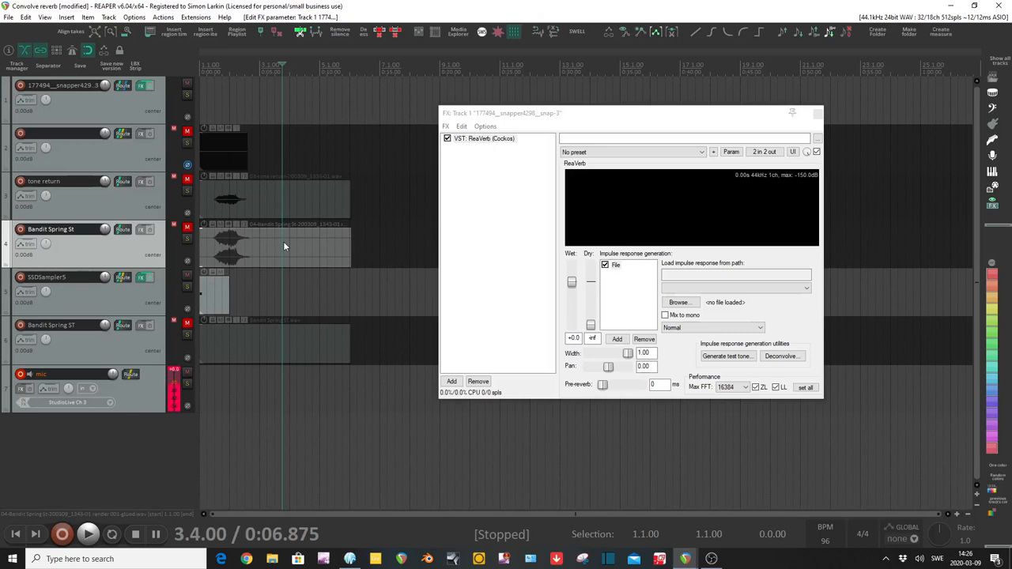
pyautogui.moveTo(279, 210)
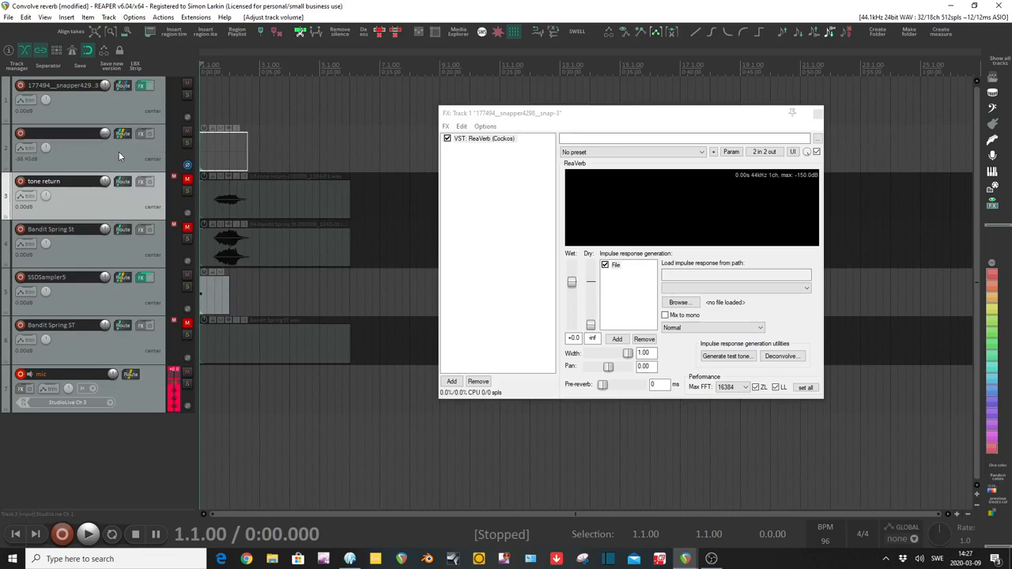
# Bring track 2's volume to about -14.7 dB and select the Bandit Spring St track.
pyautogui.click(88, 534)
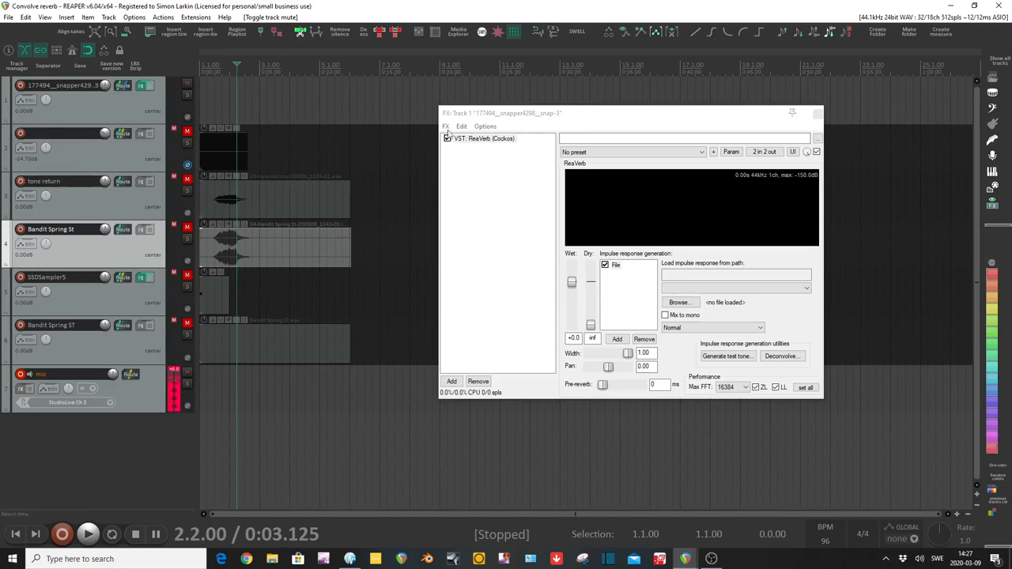
pyautogui.click(448, 139)
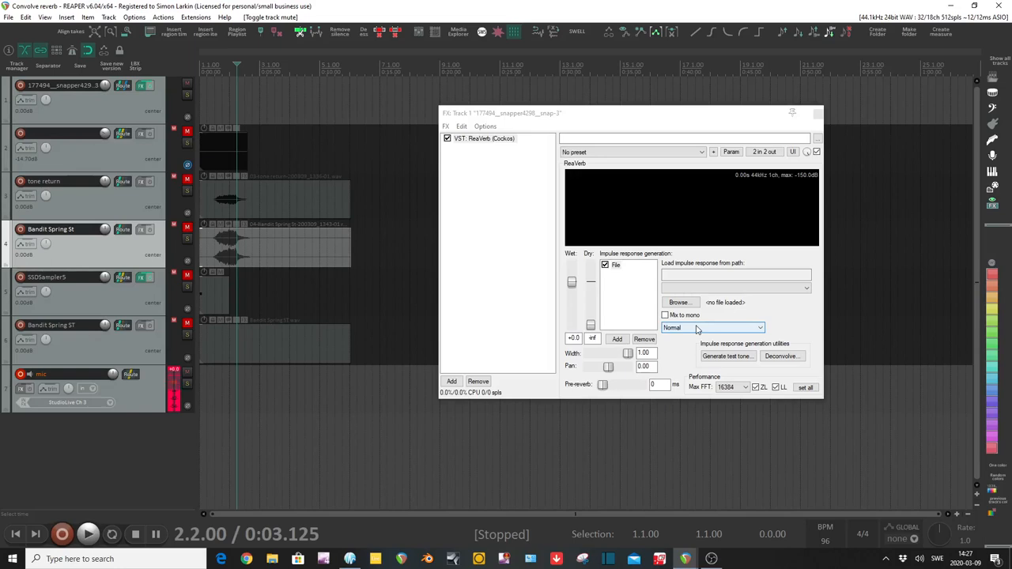
# Pick the recording to deconvolve from the inner Convolve reverb folder.
pyautogui.click(781, 356)
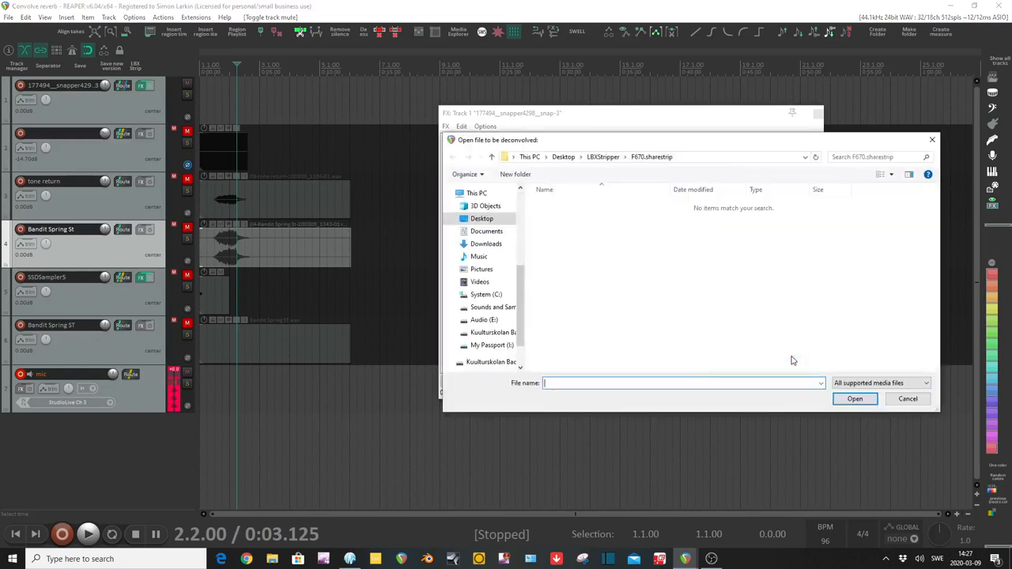
pyautogui.moveTo(596, 328)
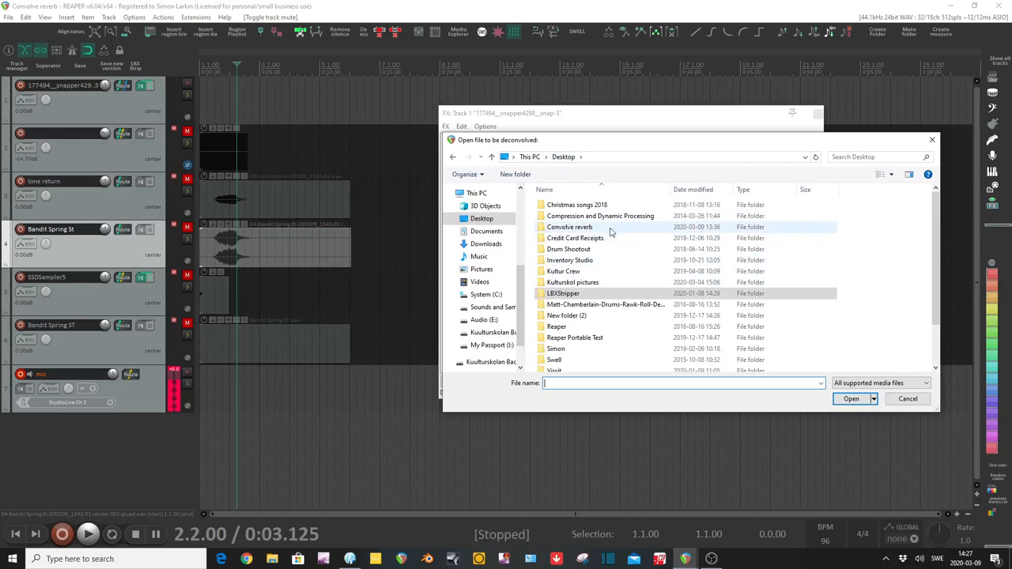
pyautogui.moveTo(619, 231)
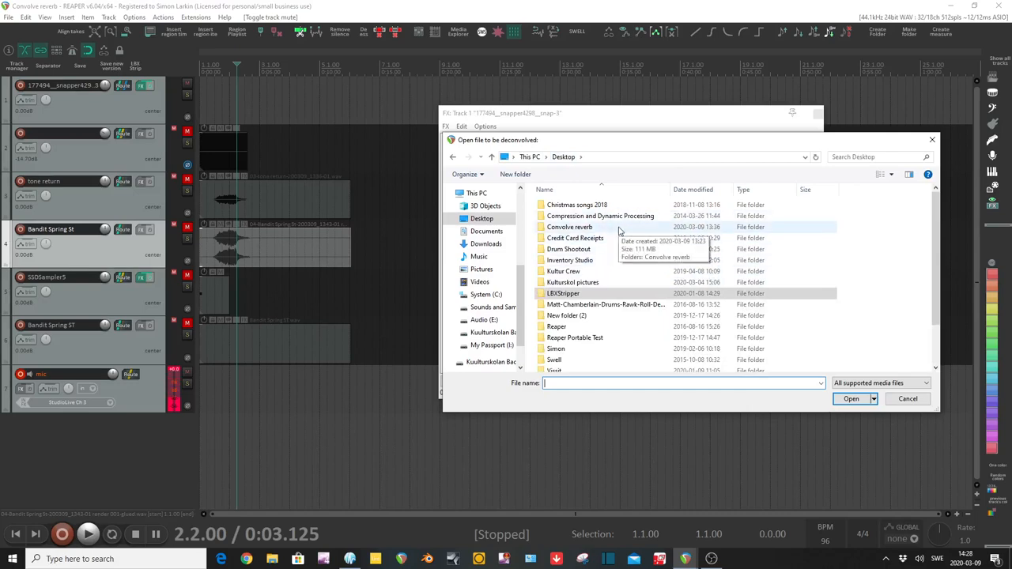
pyautogui.doubleClick(569, 227)
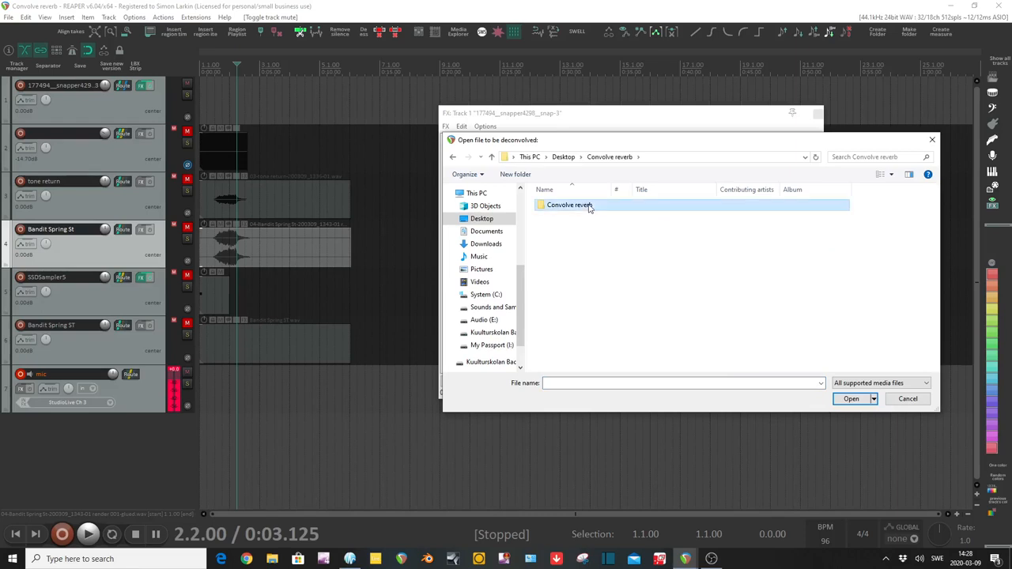
pyautogui.doubleClick(569, 205)
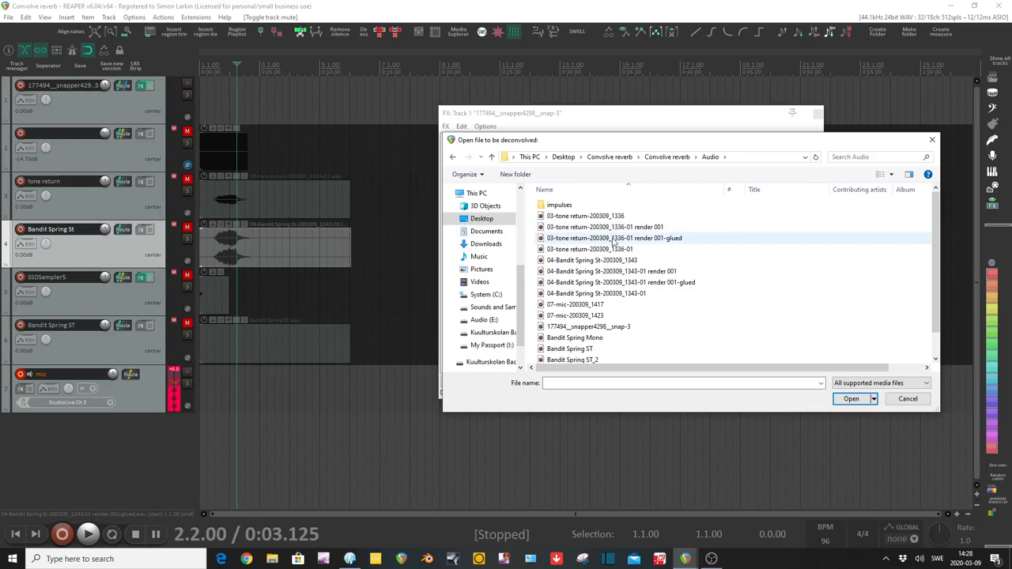
pyautogui.moveTo(677, 241)
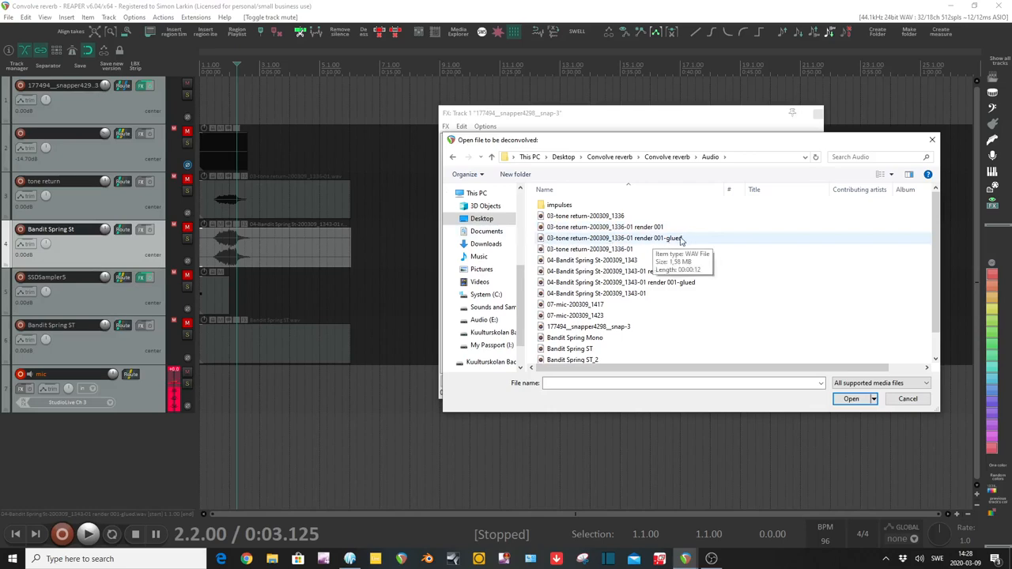
pyautogui.moveTo(708, 243)
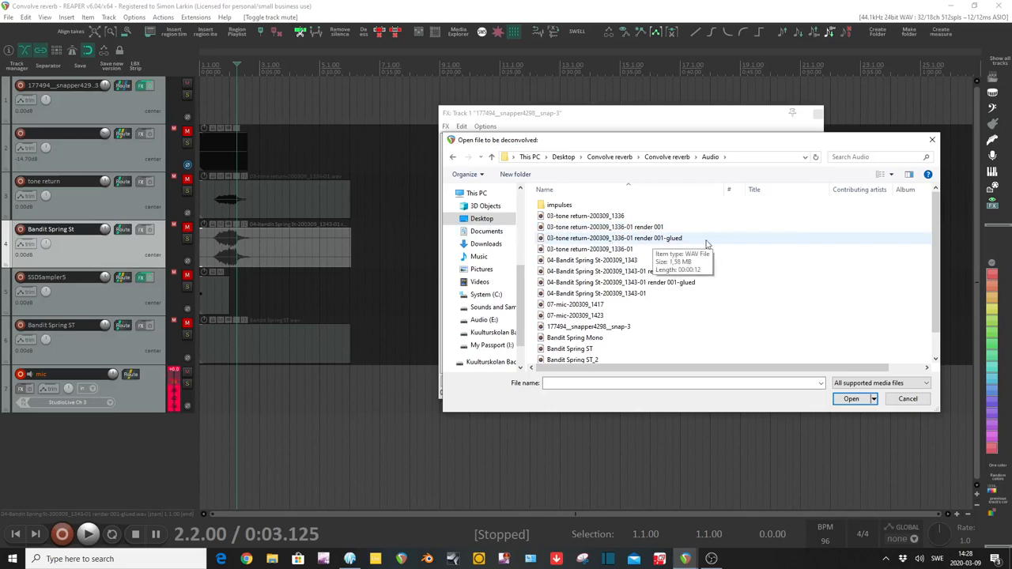
pyautogui.moveTo(585, 215)
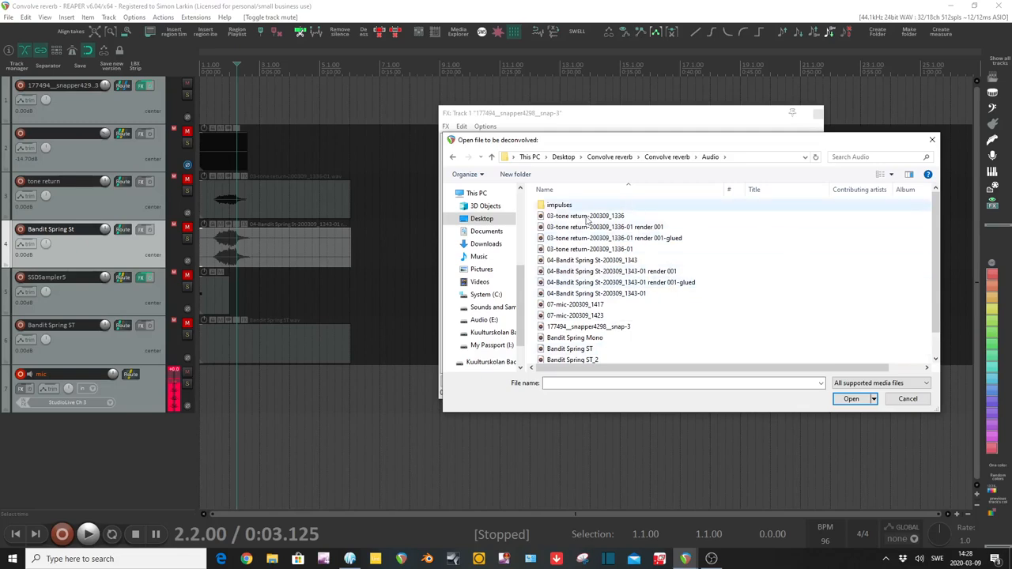
pyautogui.click(614, 238)
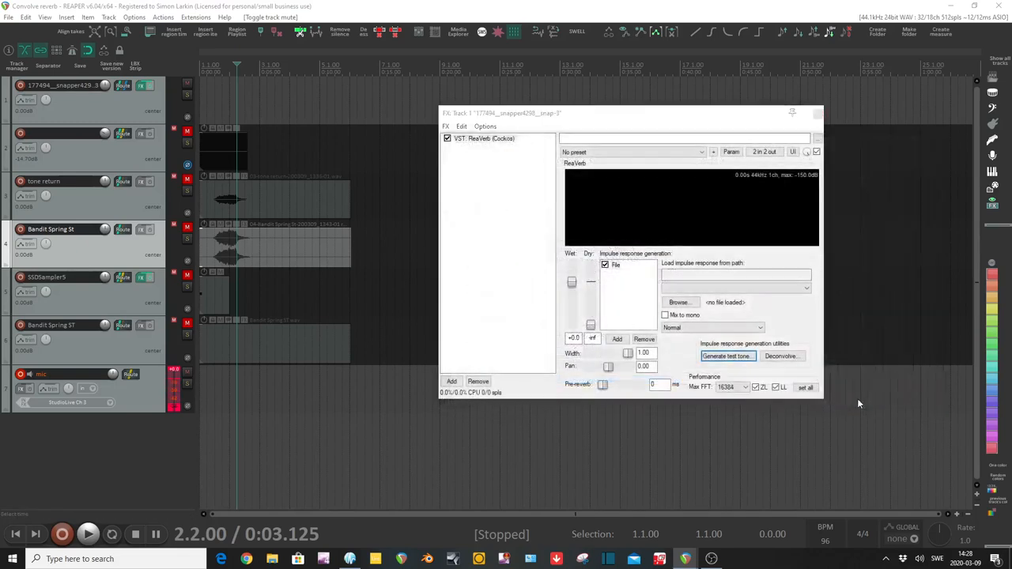
# Choose the test tone file from Desktop's Convolve reverb folder as the reference tone.
pyautogui.click(726, 355)
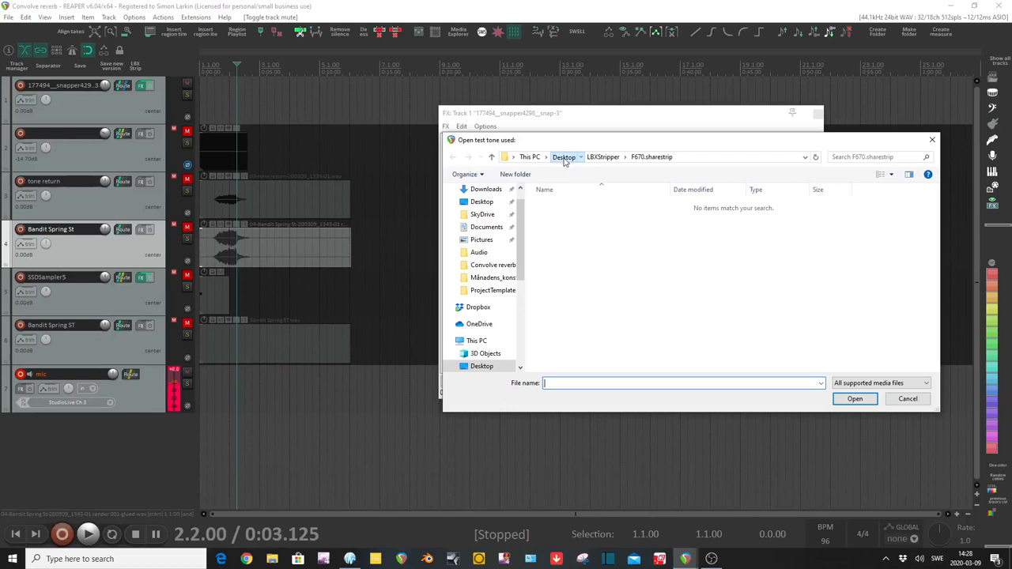
pyautogui.click(563, 157)
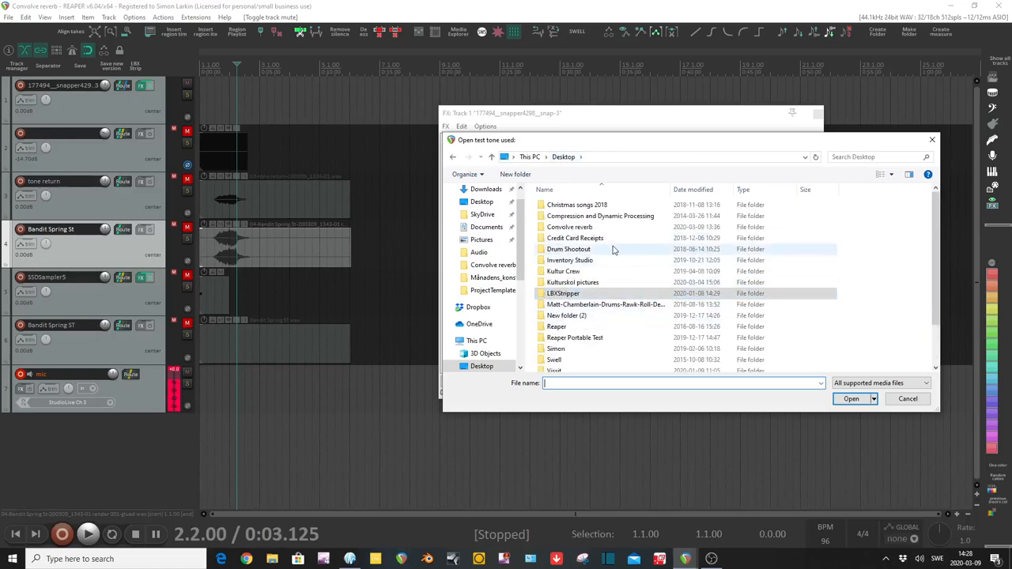
pyautogui.doubleClick(569, 227)
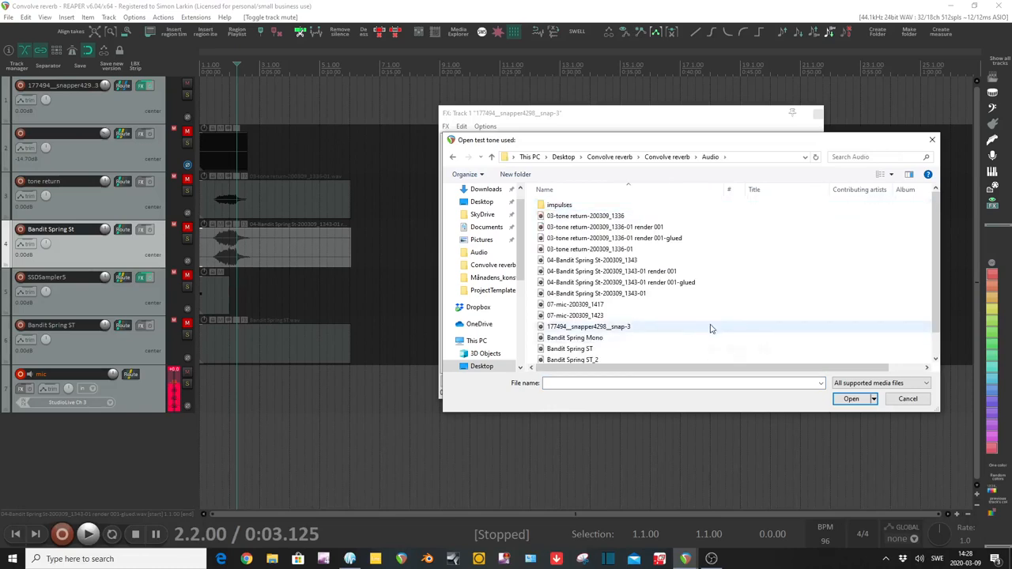
pyautogui.click(558, 356)
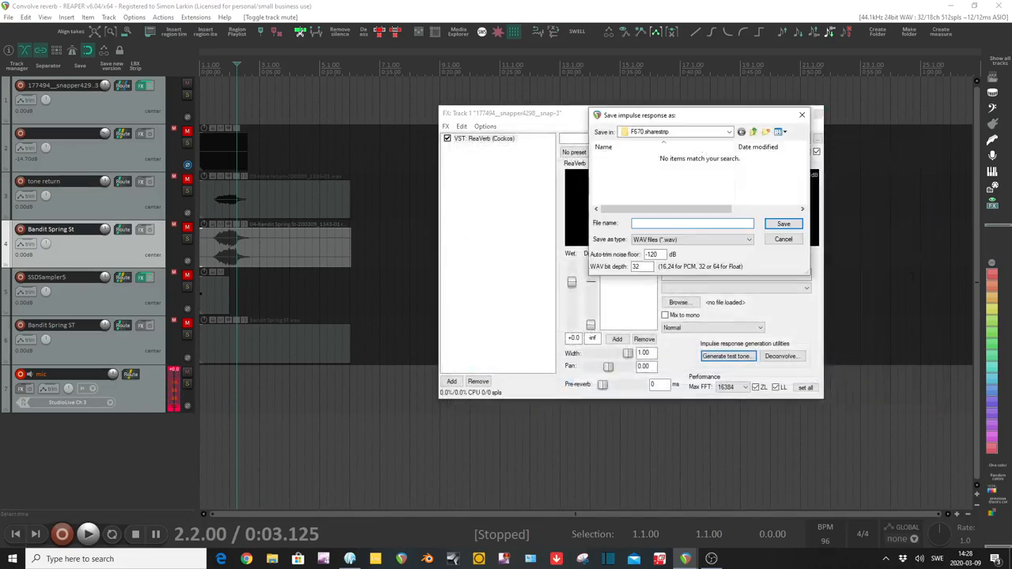
# Go to the Audio folder, choose Bandit Spring Mono as the save name, then cancel the save.
pyautogui.click(728, 132)
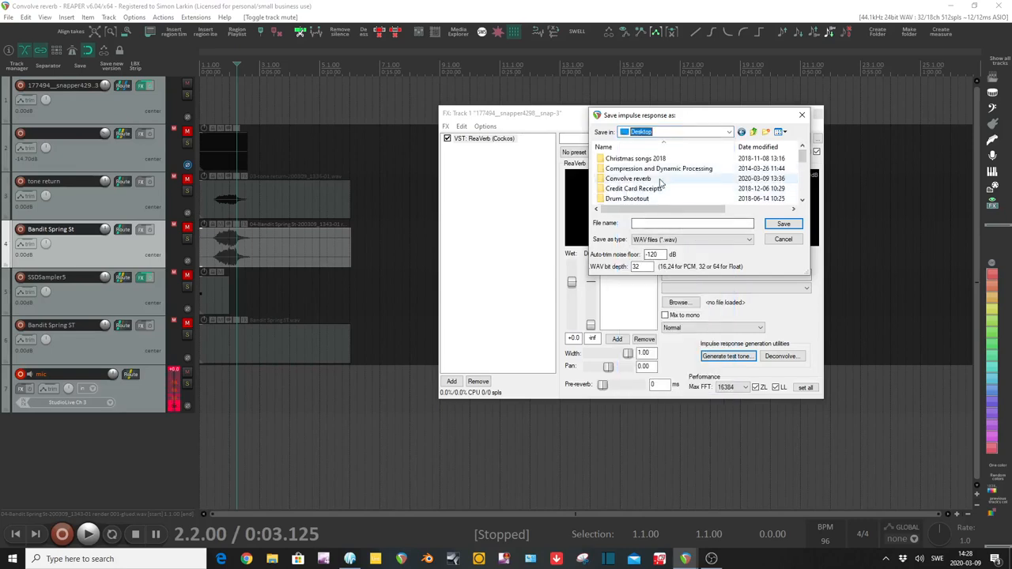
pyautogui.doubleClick(628, 177)
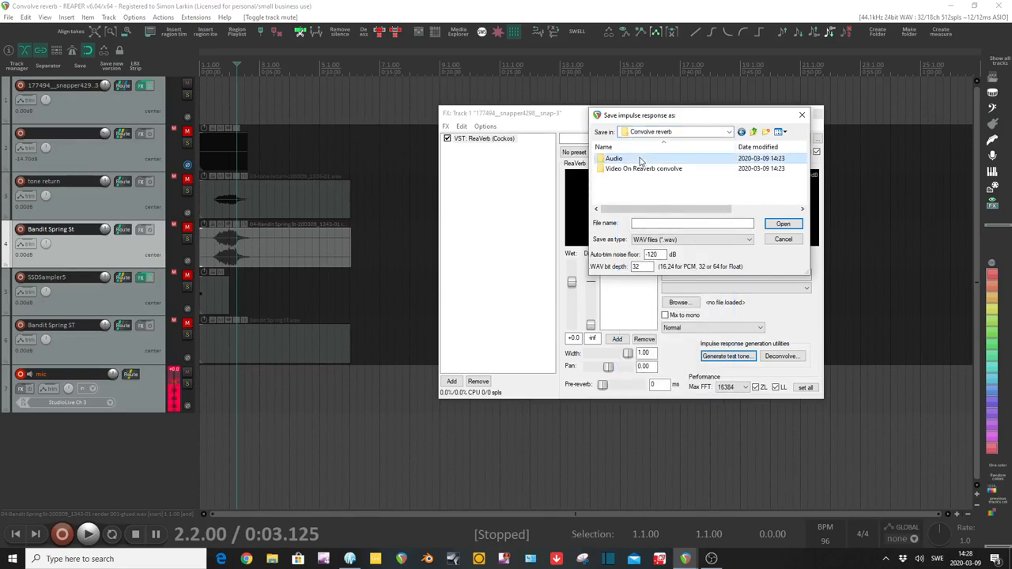
pyautogui.doubleClick(614, 158)
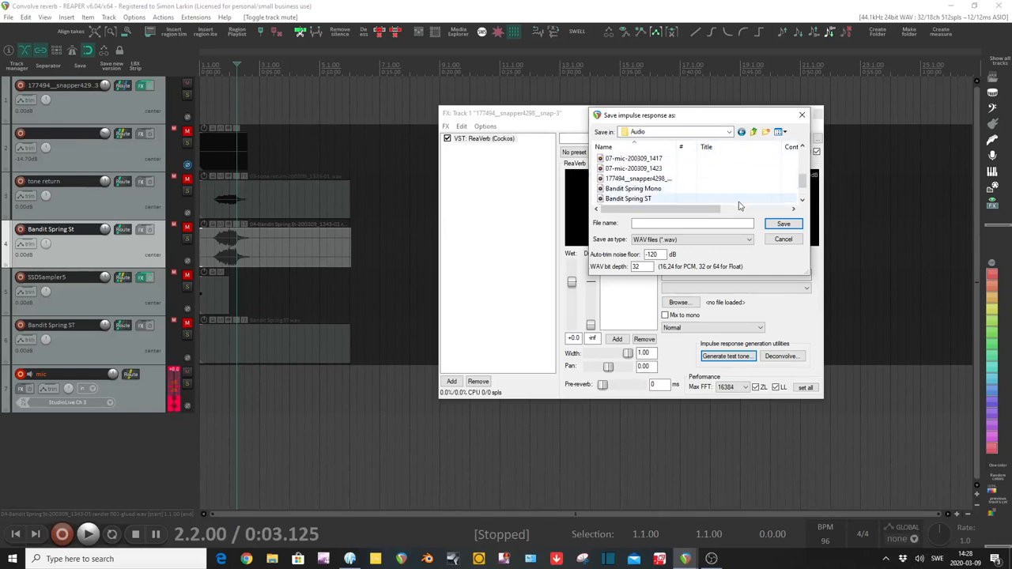
pyautogui.click(633, 188)
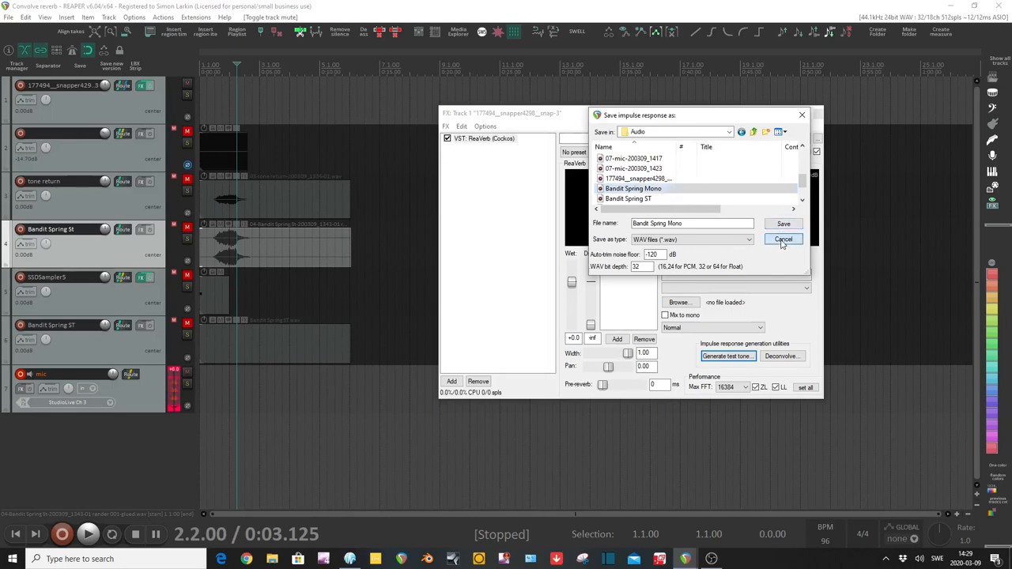
pyautogui.click(783, 239)
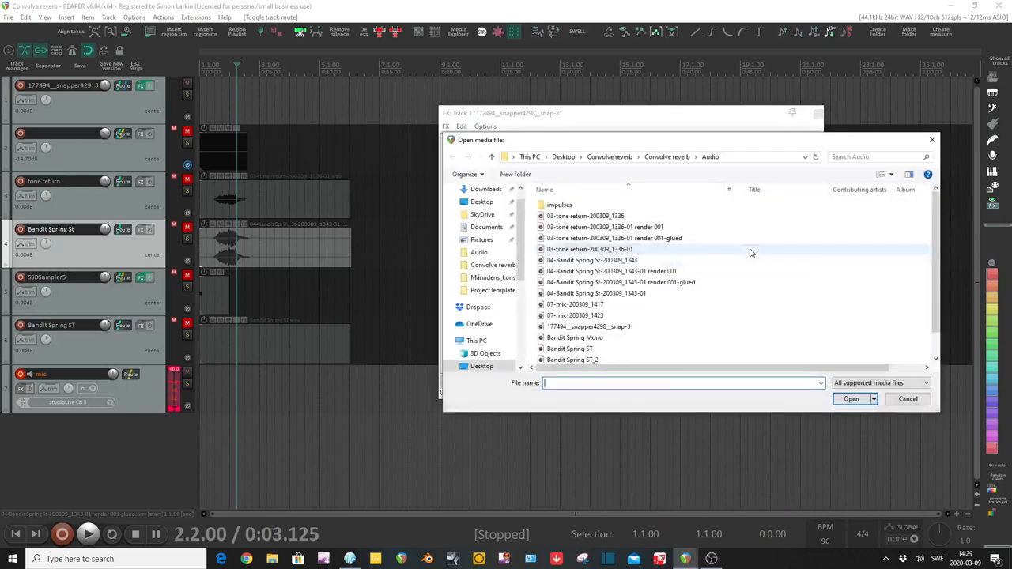
pyautogui.moveTo(696, 304)
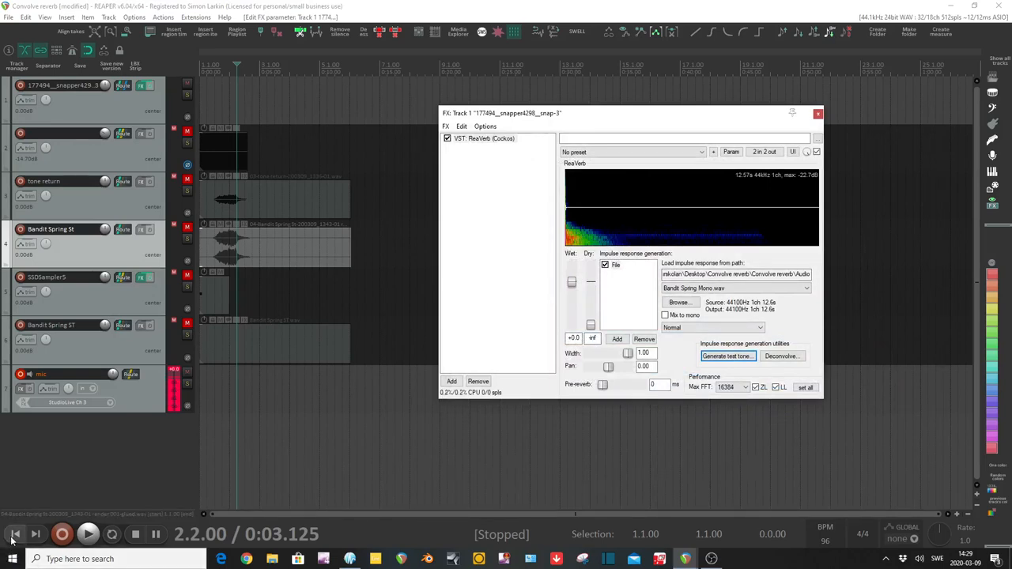
# With Bandit Spring Mono.wav loaded, return to project start and begin another deconvolve.
pyautogui.click(16, 535)
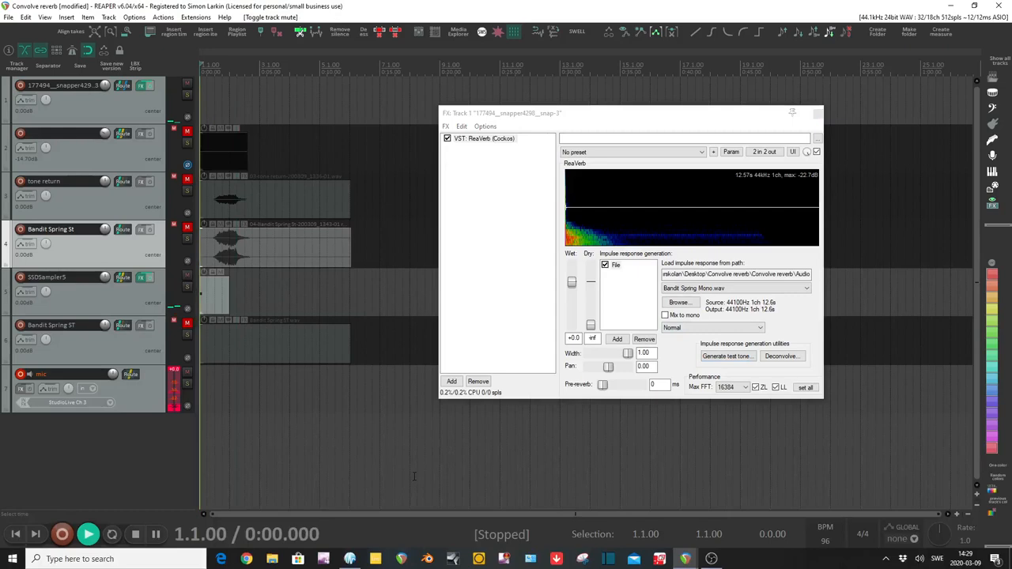
pyautogui.click(89, 534)
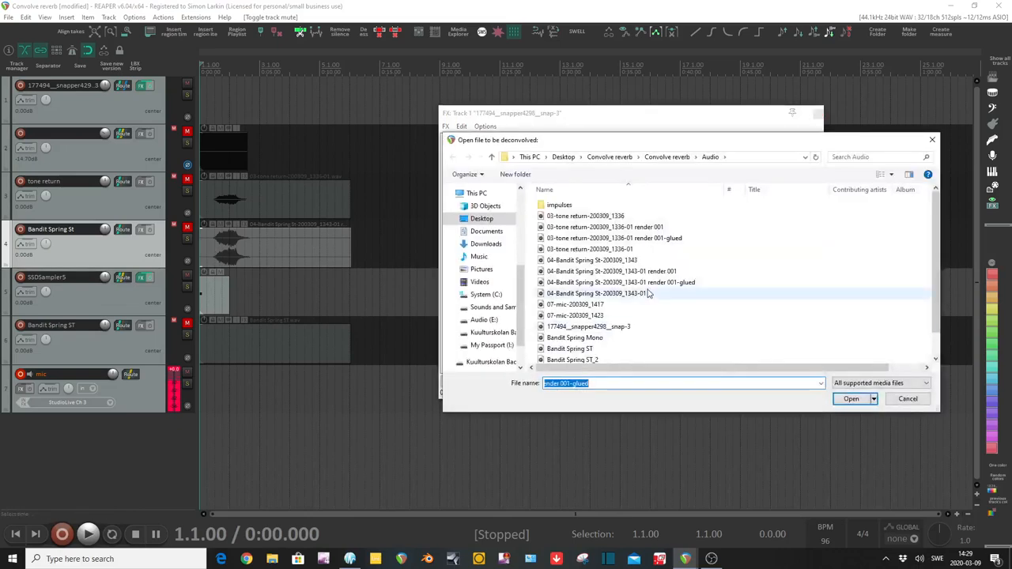
pyautogui.moveTo(632, 337)
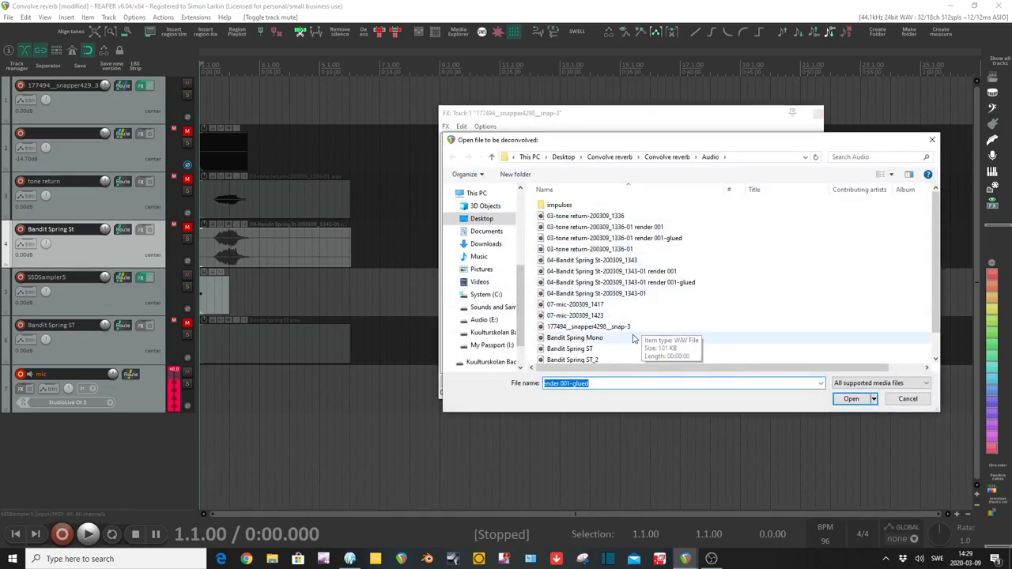
pyautogui.moveTo(569, 348)
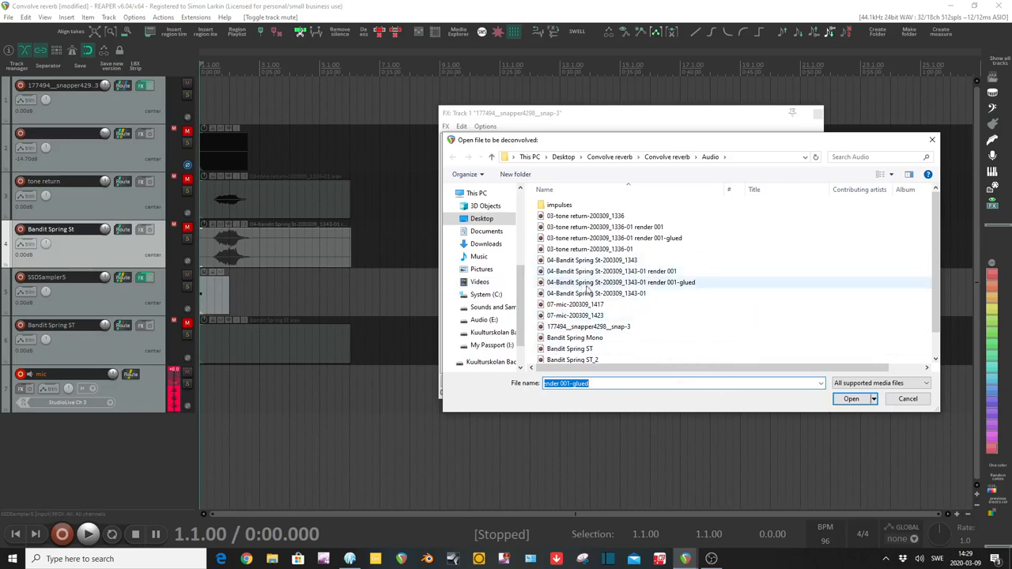
# Deconvolve the glued Bandit Spring render against Test tone, dismissing the save prompt.
pyautogui.click(620, 282)
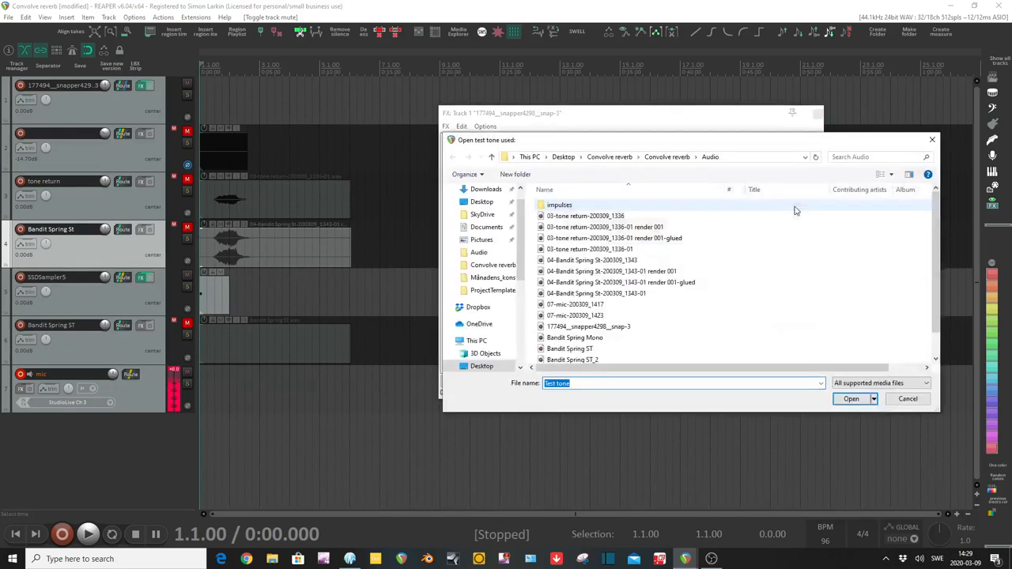
pyautogui.click(558, 357)
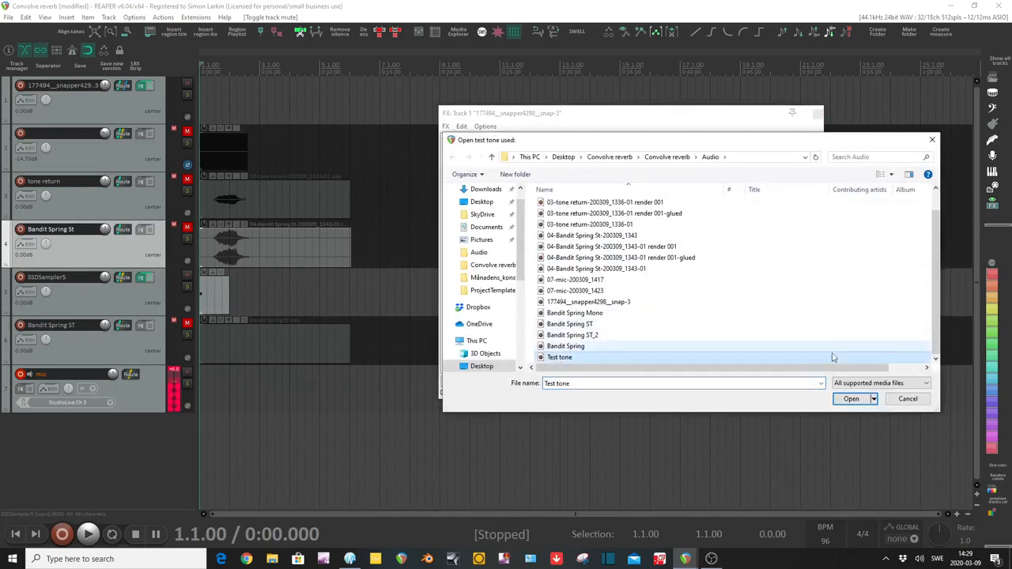
pyautogui.click(851, 398)
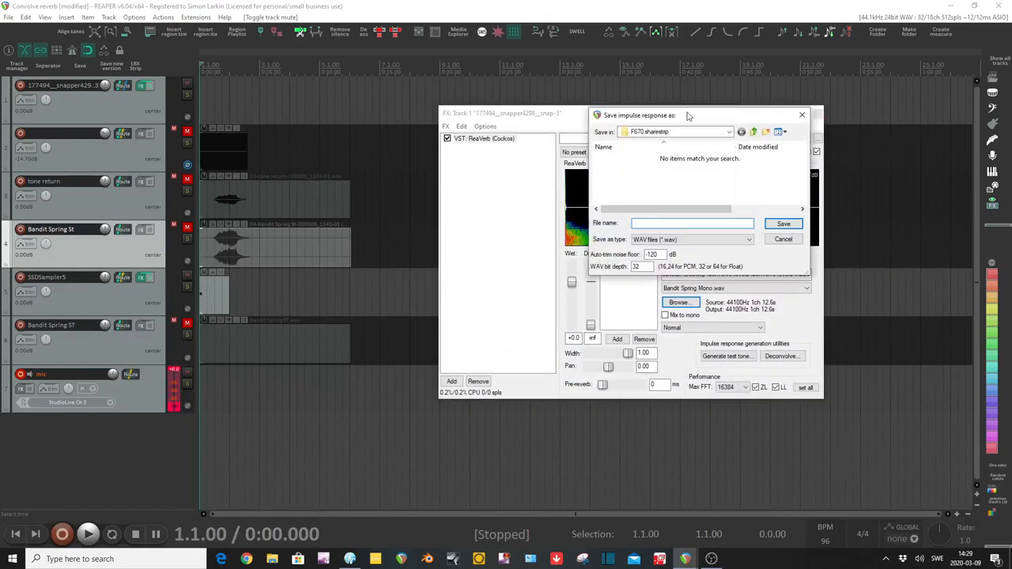
pyautogui.click(782, 238)
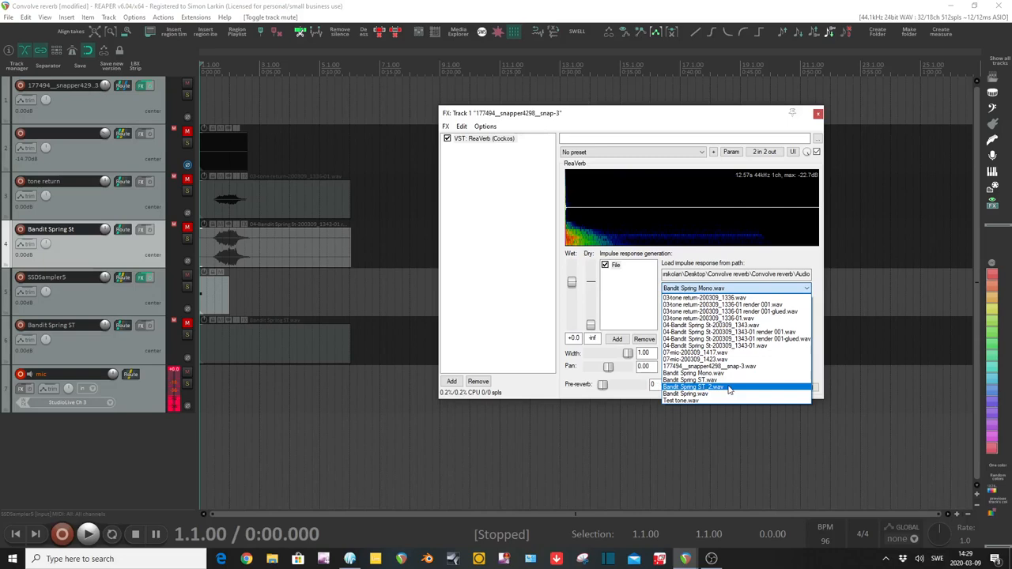
# Choose Bandit Spring ST_2.wav from ReaVerb's impulse response file dropdown.
pyautogui.click(694, 388)
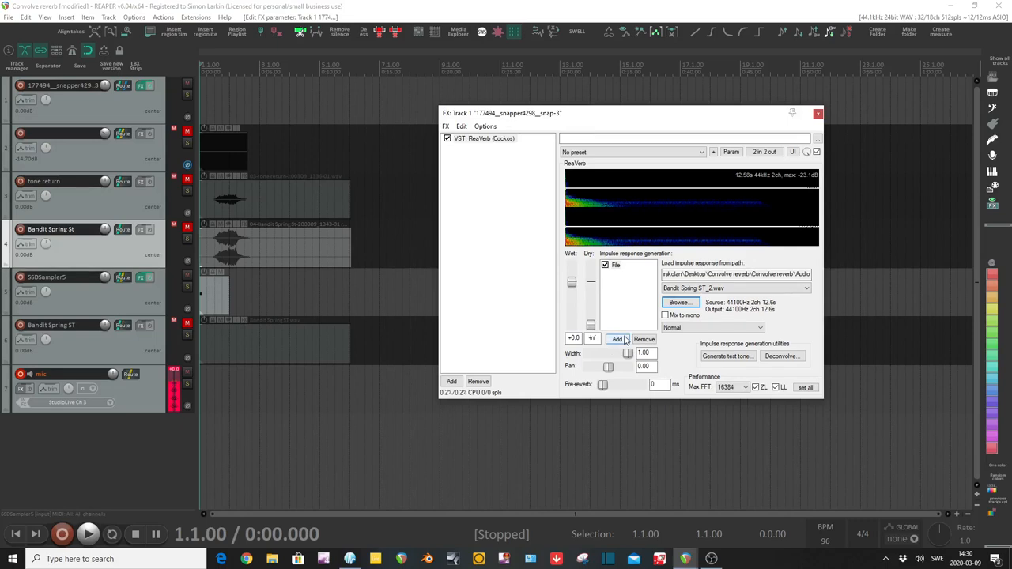
# Add Filter (LP/HP) and Trim/Gain/Stretch modules, then show the File module's gain normalization choices.
pyautogui.click(617, 340)
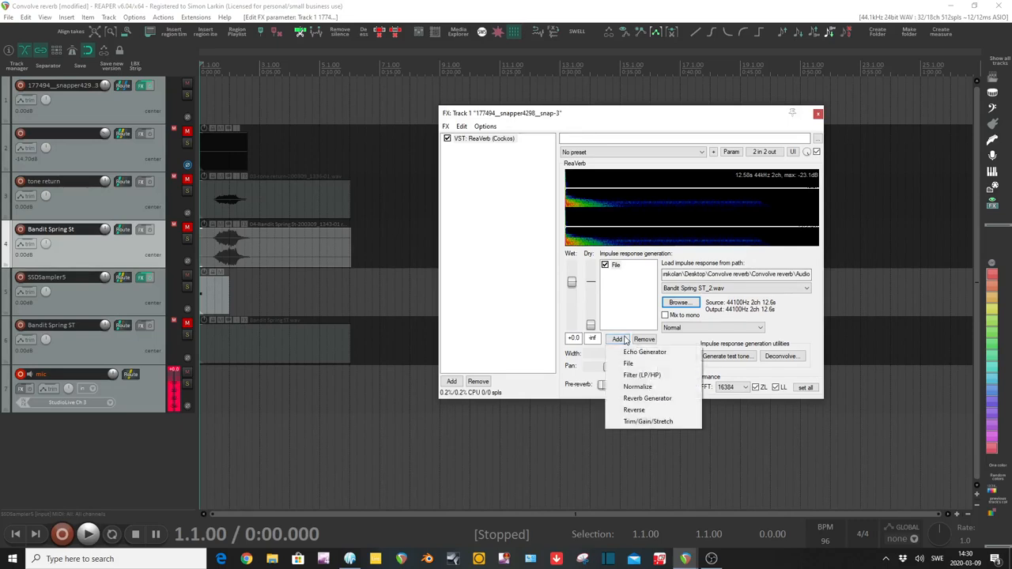
pyautogui.moveTo(628, 362)
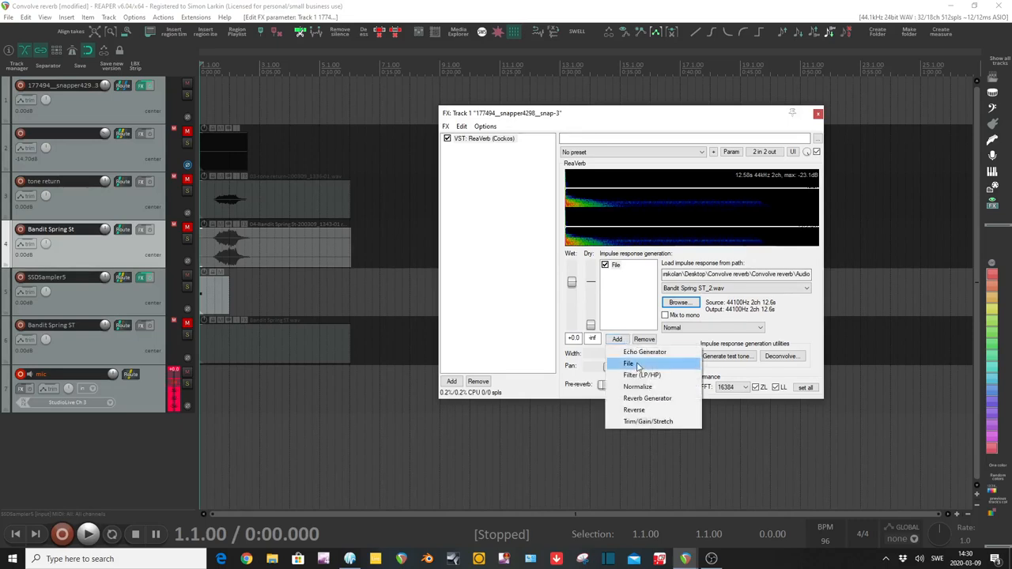
pyautogui.click(642, 375)
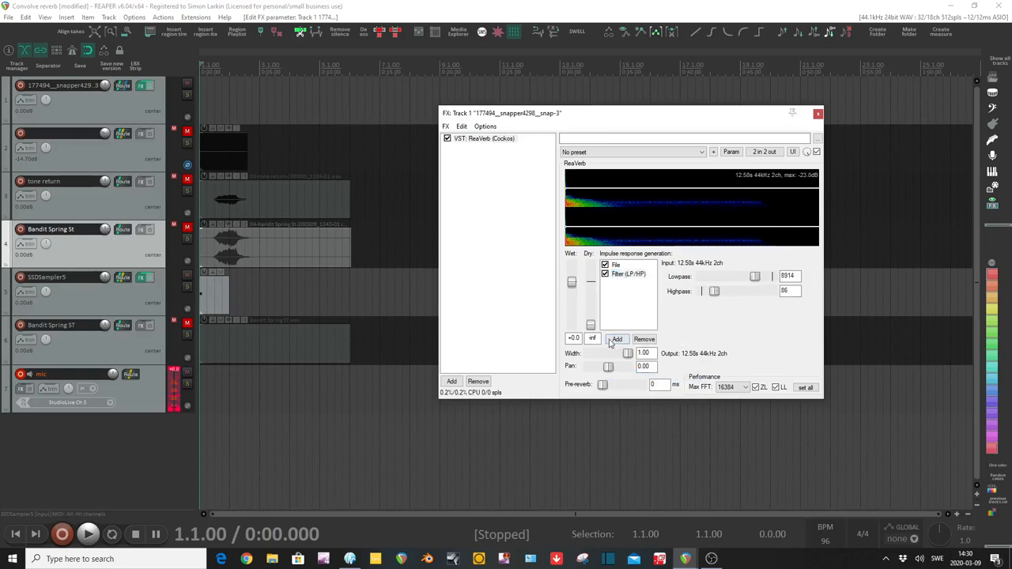
pyautogui.click(616, 339)
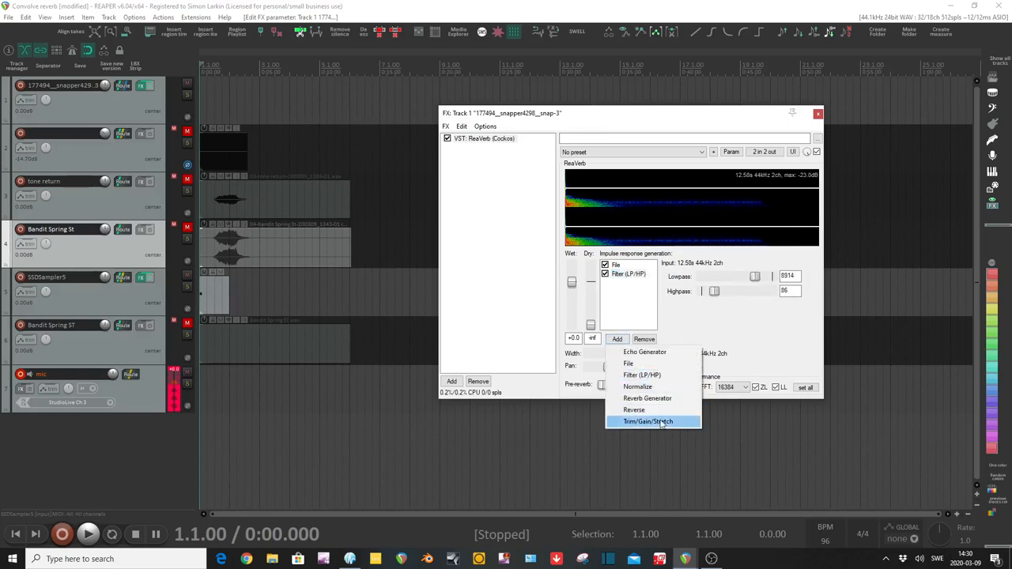
pyautogui.click(647, 420)
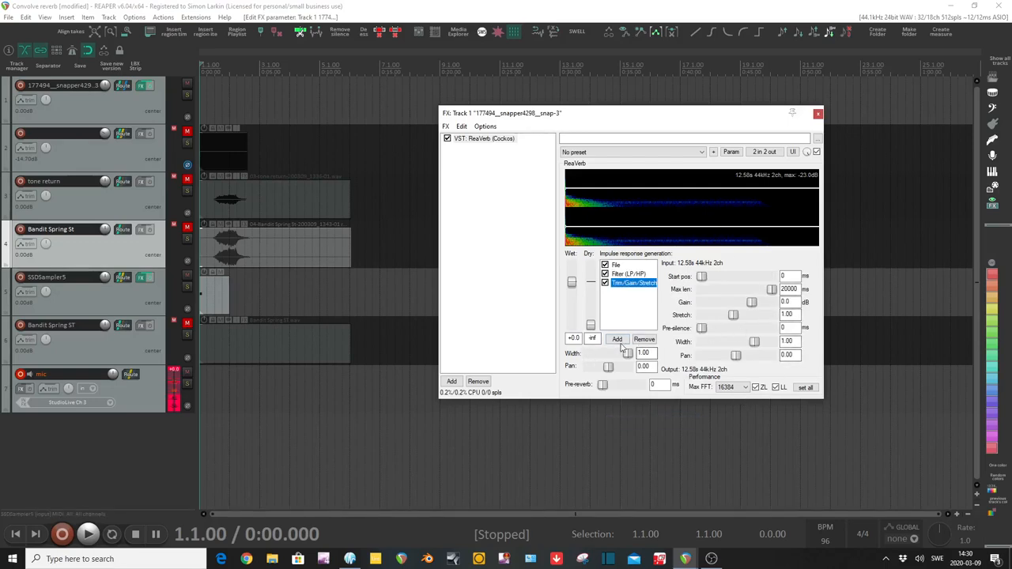
pyautogui.click(615, 264)
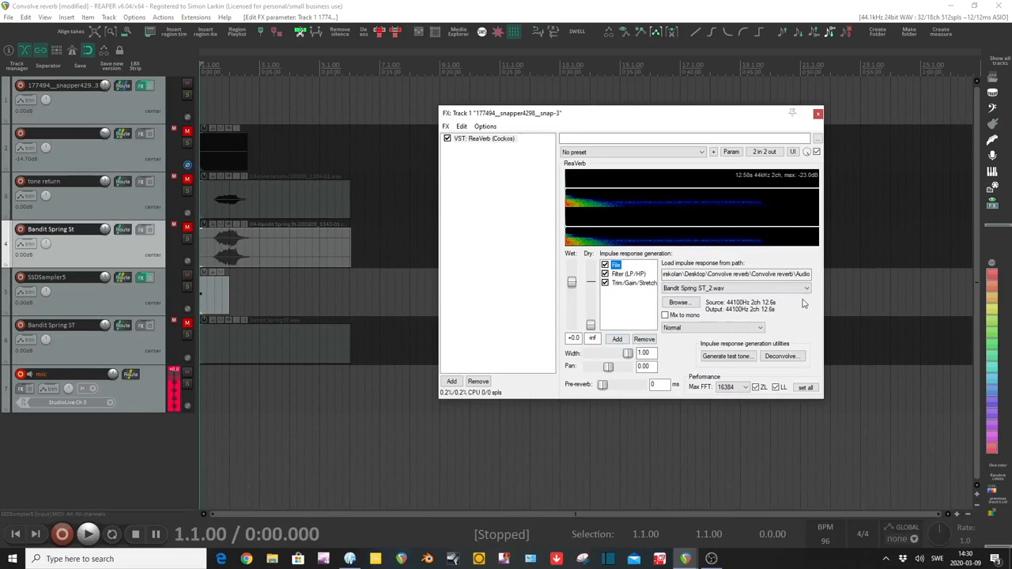
pyautogui.click(711, 328)
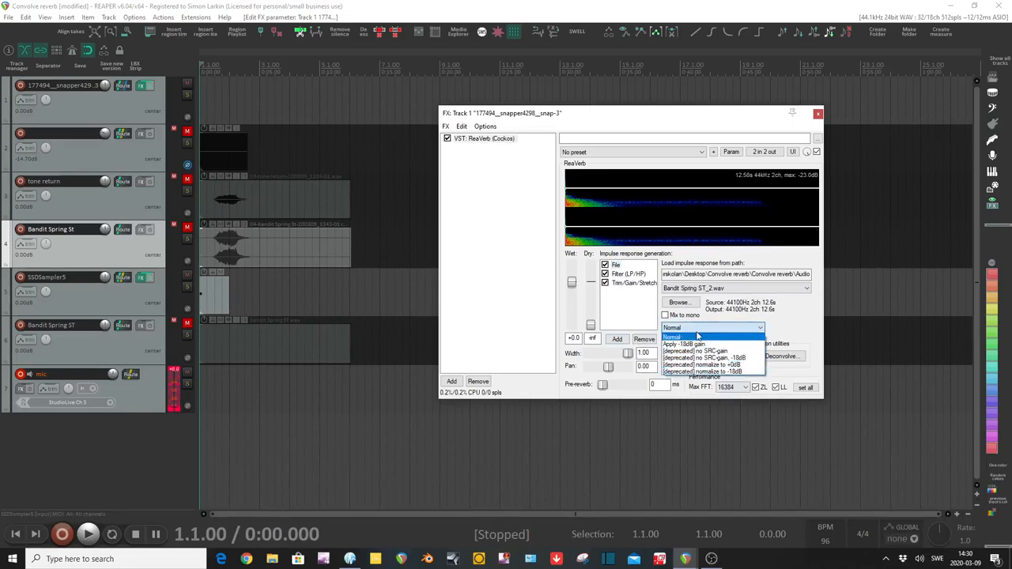